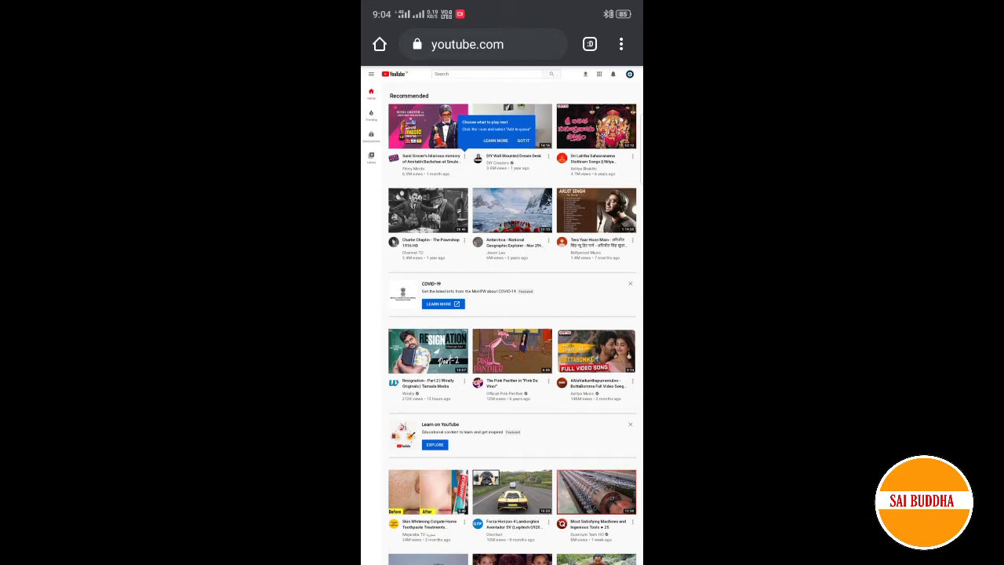
Go to your own channel page from the account menu
{"action": "left_click", "coordinate": [629, 73]}
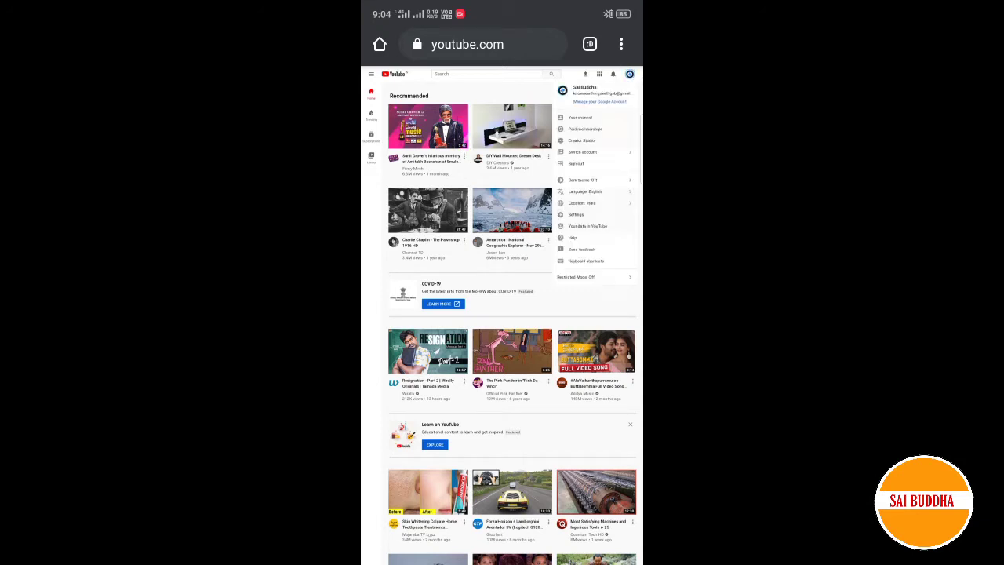
{"action": "left_click", "coordinate": [580, 117]}
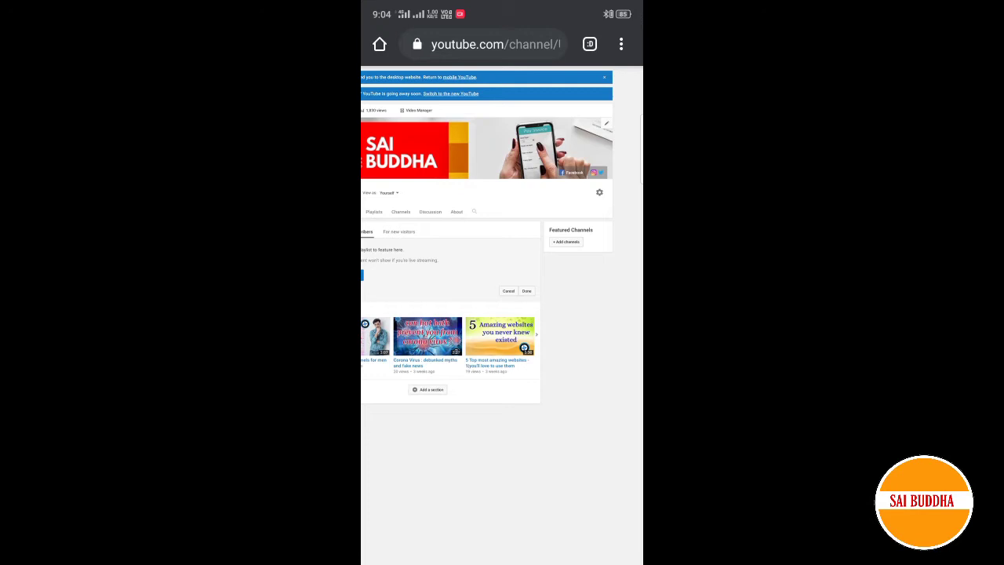
Go to the channel's About section to reach the Links editor
{"action": "left_click", "coordinate": [606, 123]}
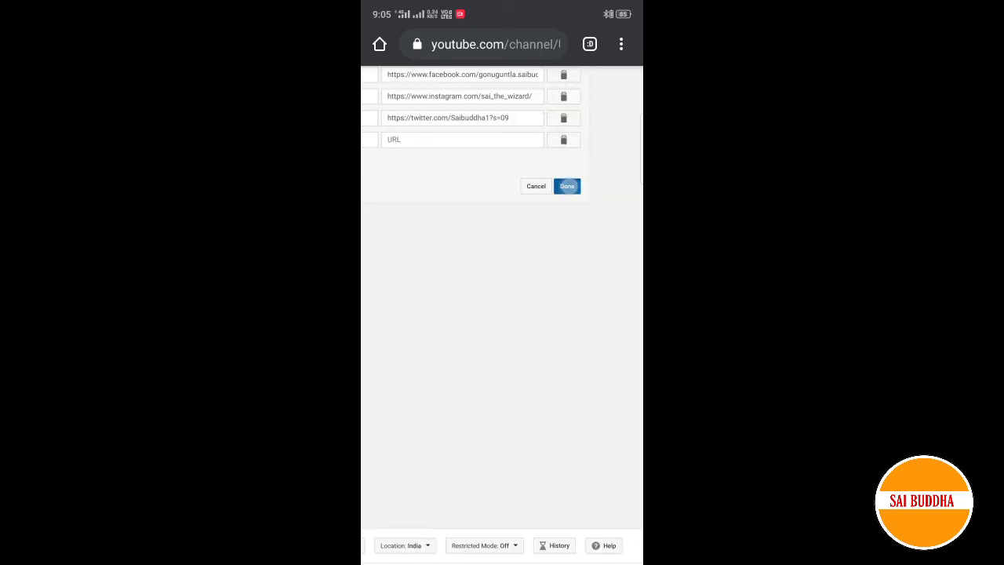
Confirm with Done so Facebook, Instagram and Twitter links appear under Links
{"action": "left_click", "coordinate": [567, 186]}
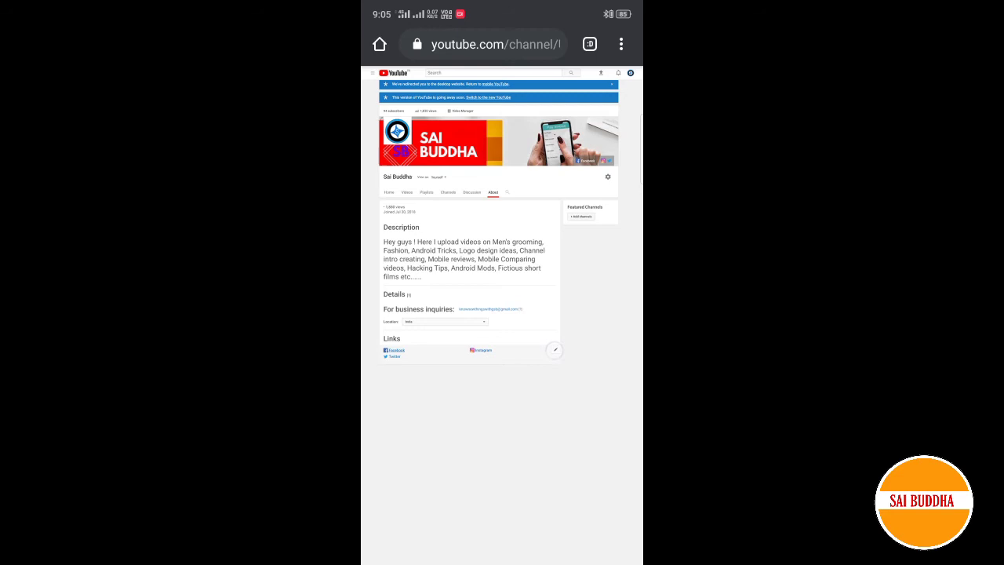
{"action": "left_click", "coordinate": [555, 350]}
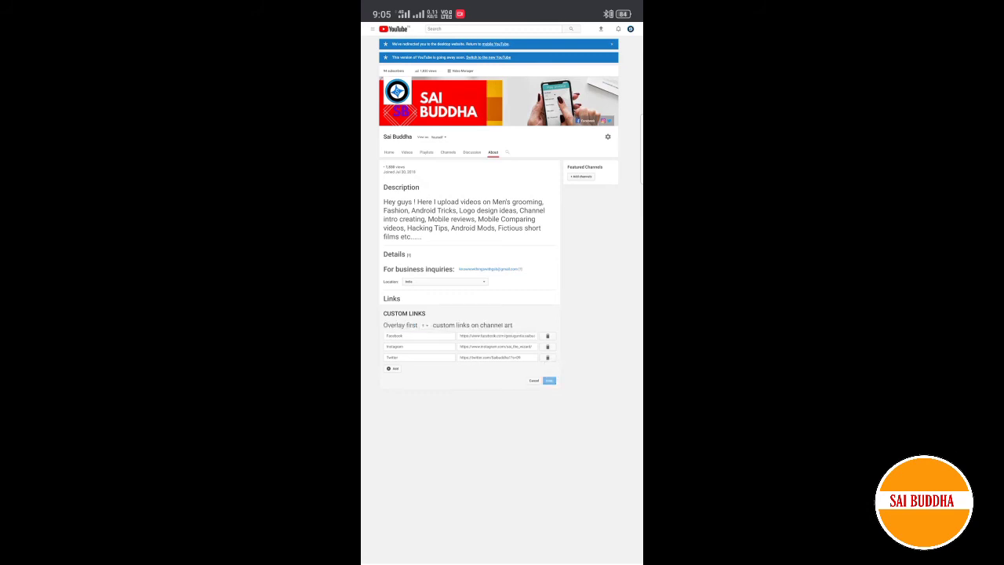
{"action": "left_click", "coordinate": [548, 381]}
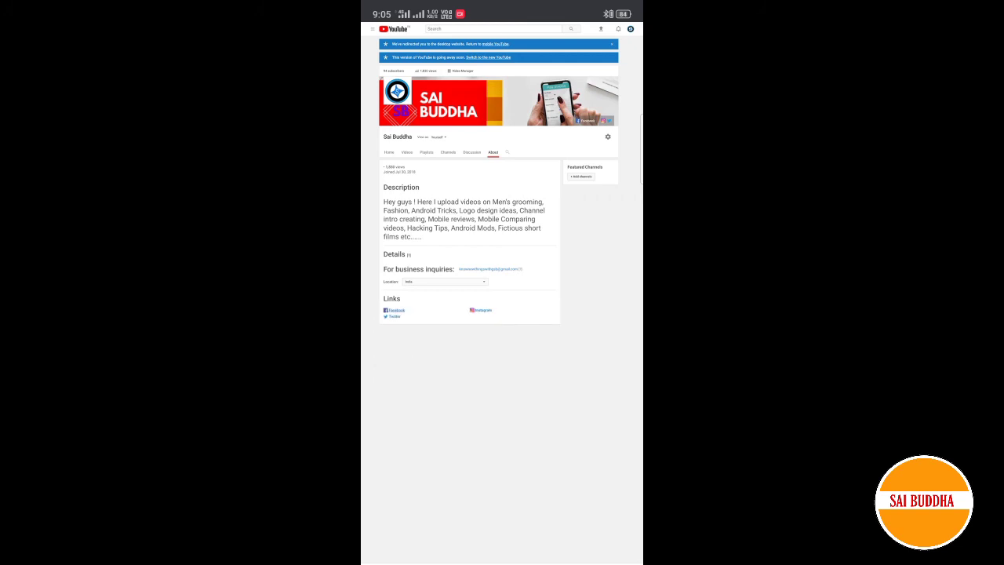